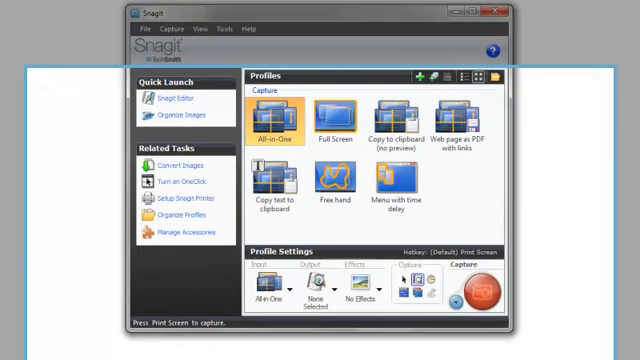
# Scroll the Trek Road bikes page and capture its entire vertical scrolling area.
pyautogui.scroll(-3)
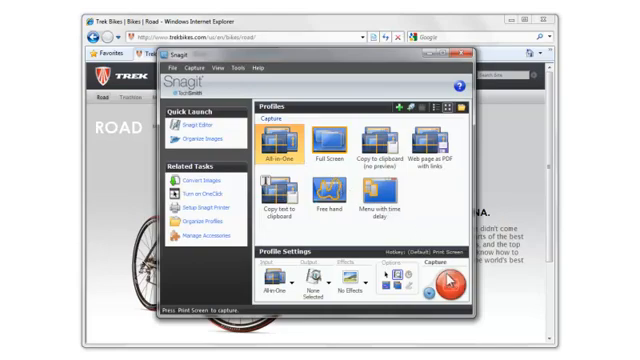
pyautogui.moveTo(455, 290)
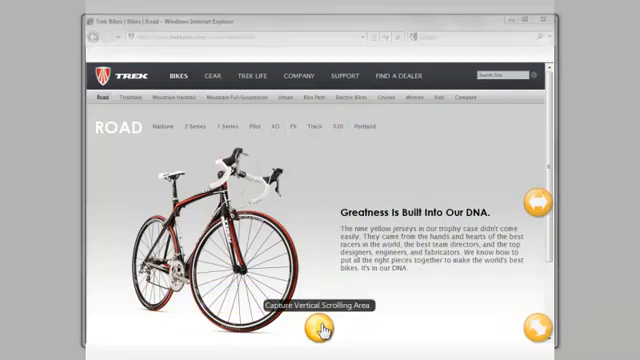
pyautogui.click(311, 306)
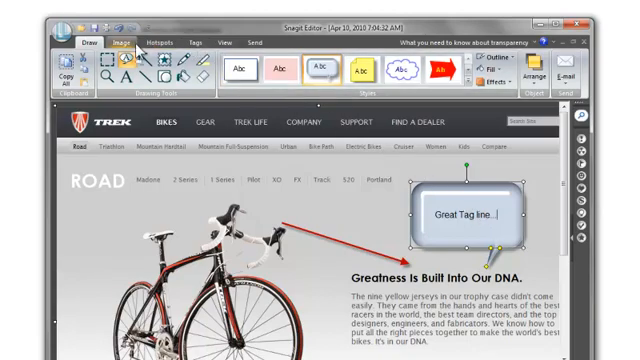
# Finish the red arrow and 'Great Tag line' callout, then bring up image styling options.
pyautogui.click(117, 42)
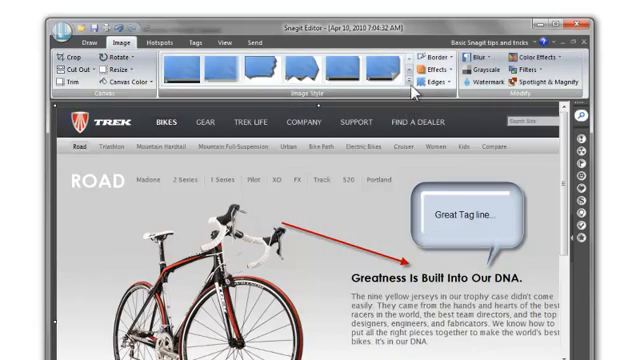
# Browse the edge styles and apply a torn-paper edge to the capture.
pyautogui.click(413, 89)
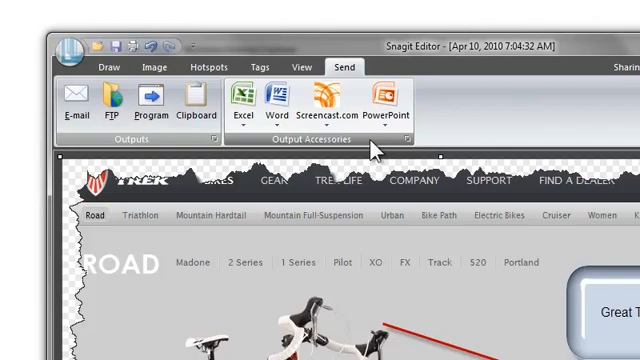
pyautogui.moveTo(382, 108)
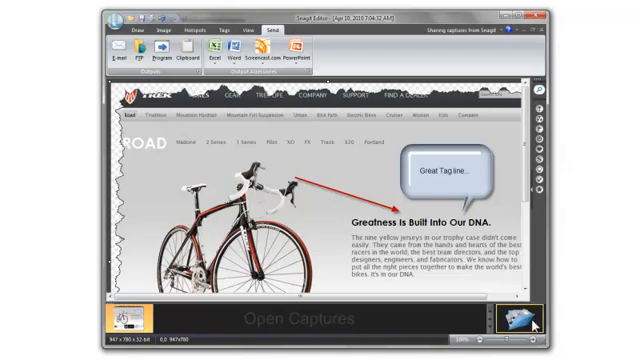
# Switch Snagit Editor to the capture library.
pyautogui.click(518, 320)
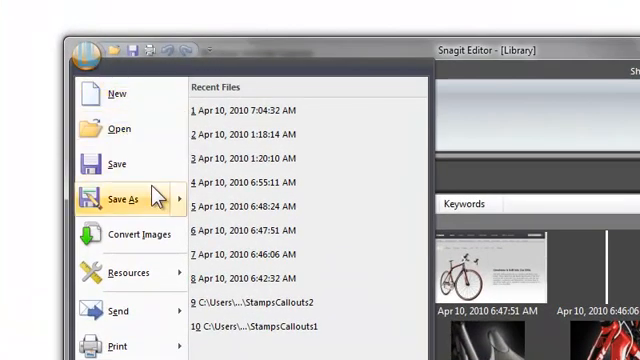
# Save the capture with Save As and close Snagit Editor.
pyautogui.click(118, 198)
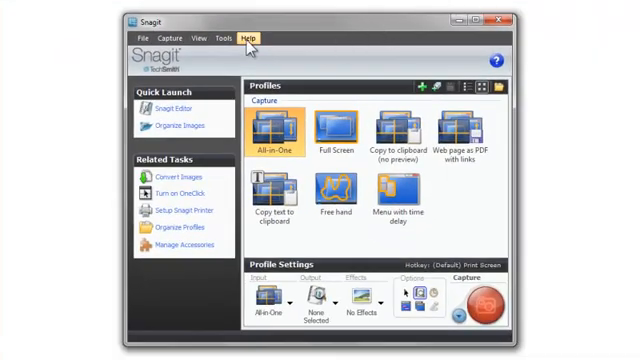
# Show the Tip of the Day from the Help menu.
pyautogui.click(247, 38)
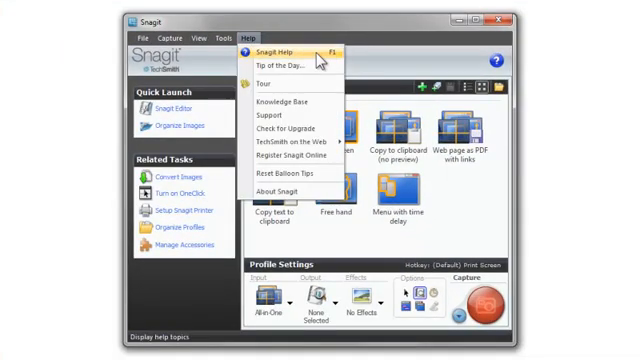
pyautogui.moveTo(290, 67)
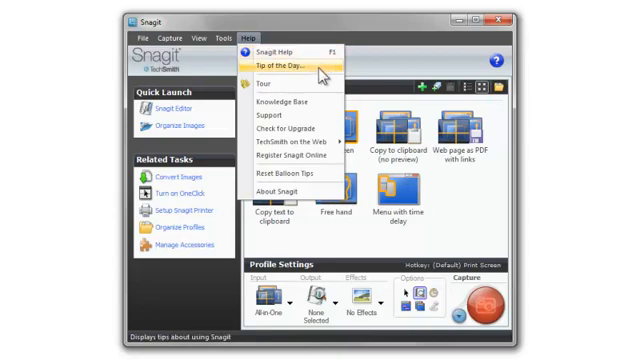
pyautogui.click(273, 65)
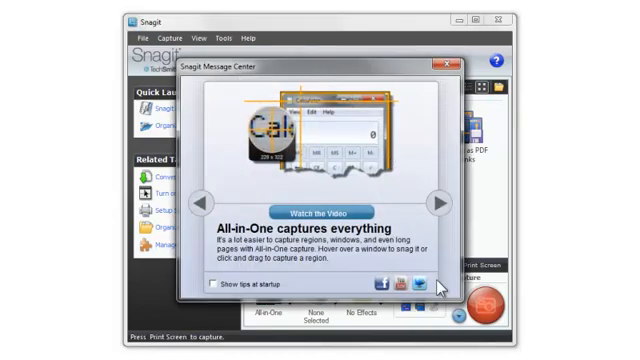